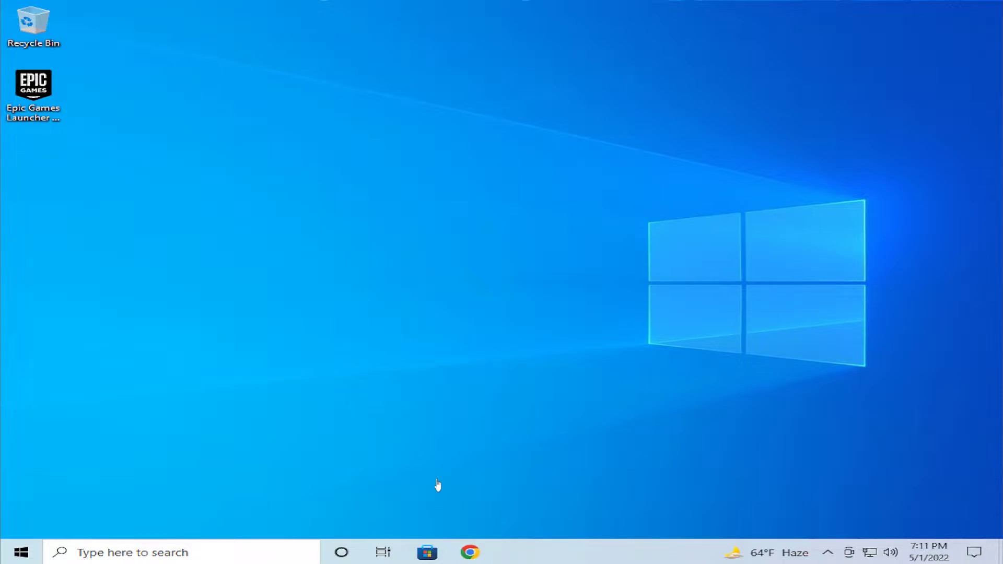
# - Search the Start menu for 'apps & features' and open that settings page
pyautogui.click(20, 550)
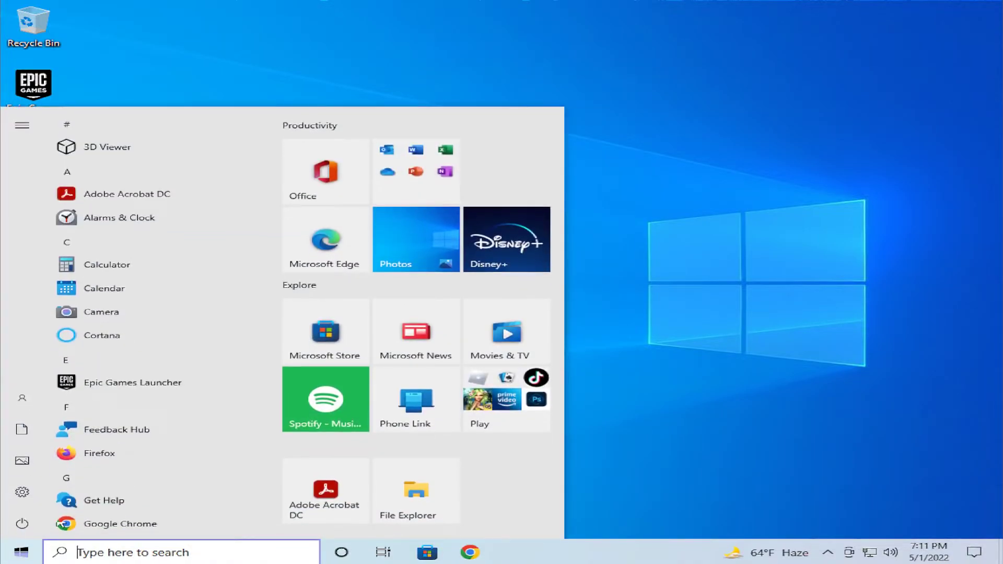
pyautogui.moveTo(77, 486)
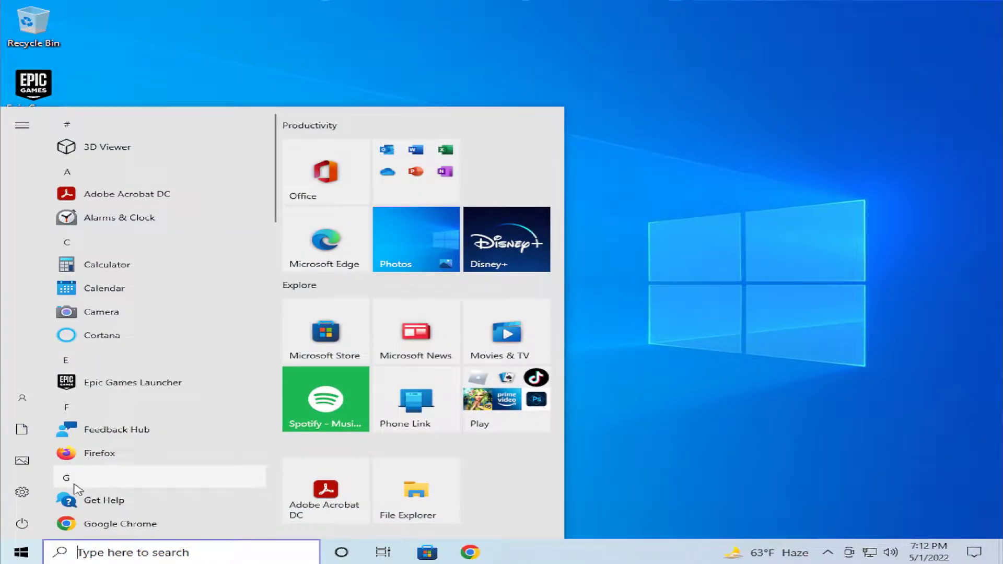
pyautogui.write('apps & features')
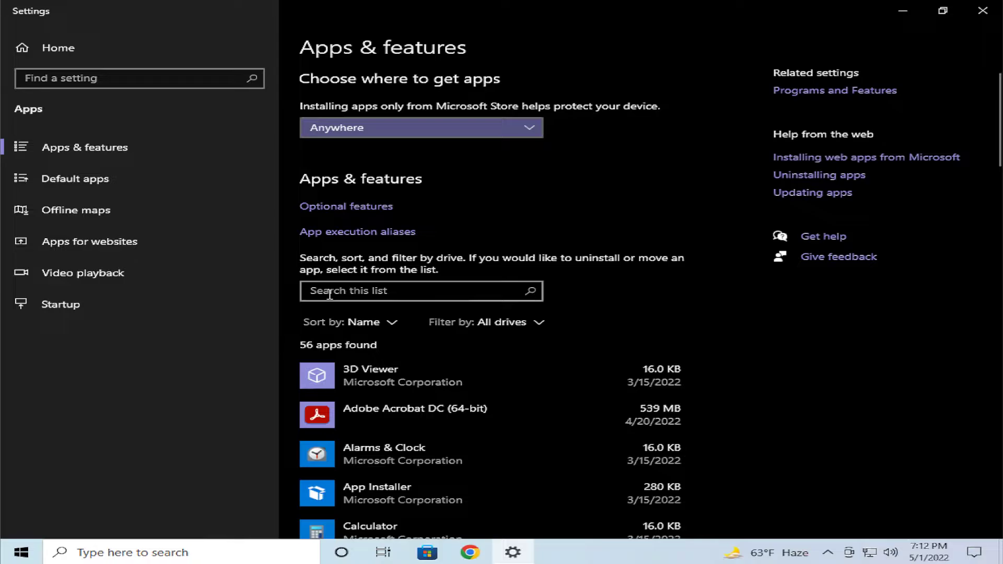
# - Filter the installed apps list for 'onedrive' and select Microsoft OneDrive
pyautogui.click(421, 291)
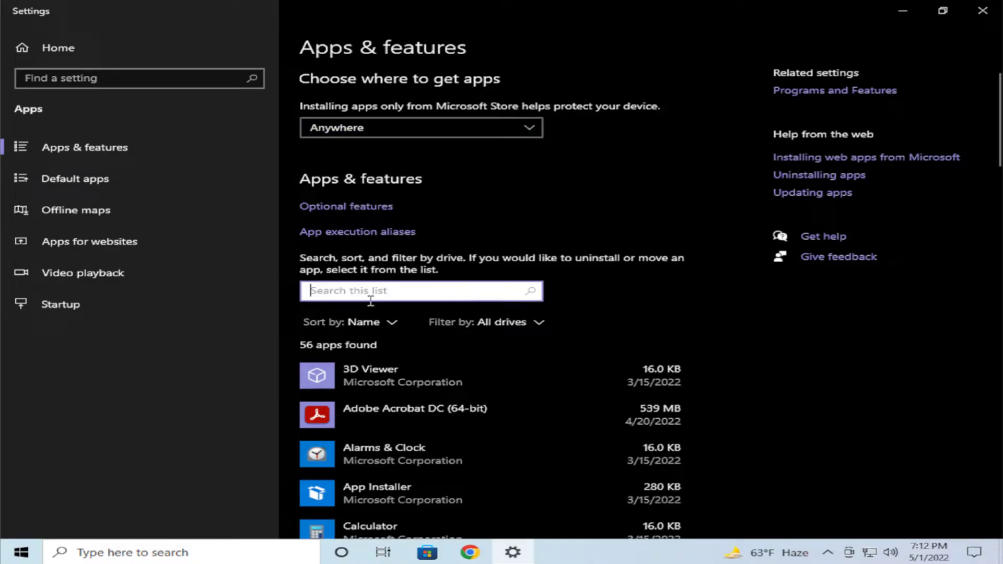
pyautogui.write('onedrive')
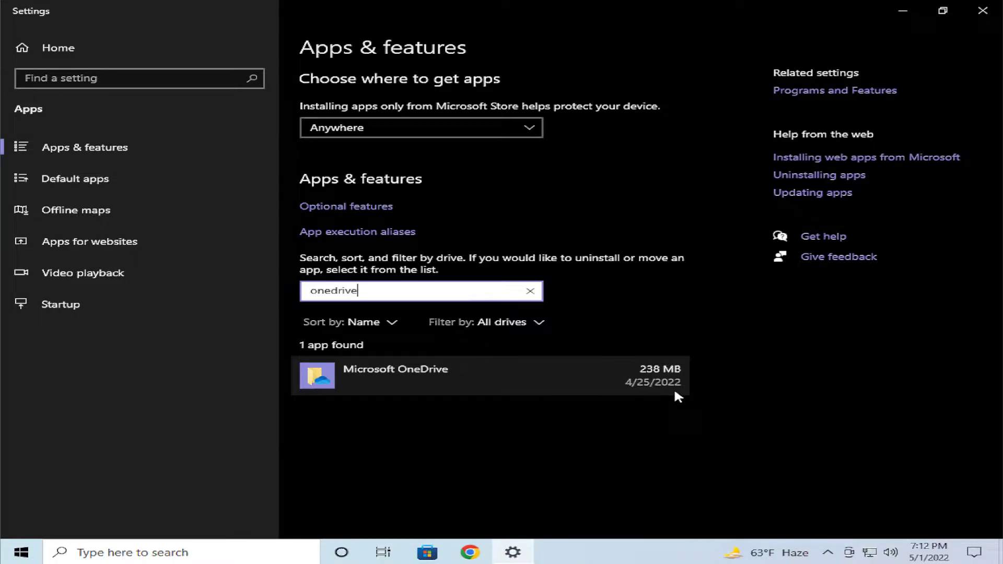
pyautogui.click(395, 376)
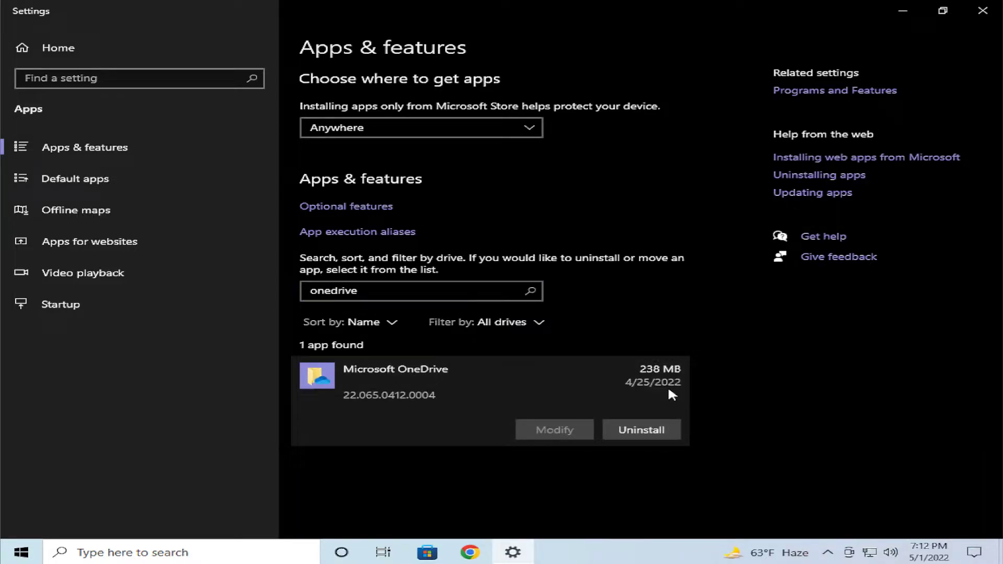
pyautogui.click(641, 430)
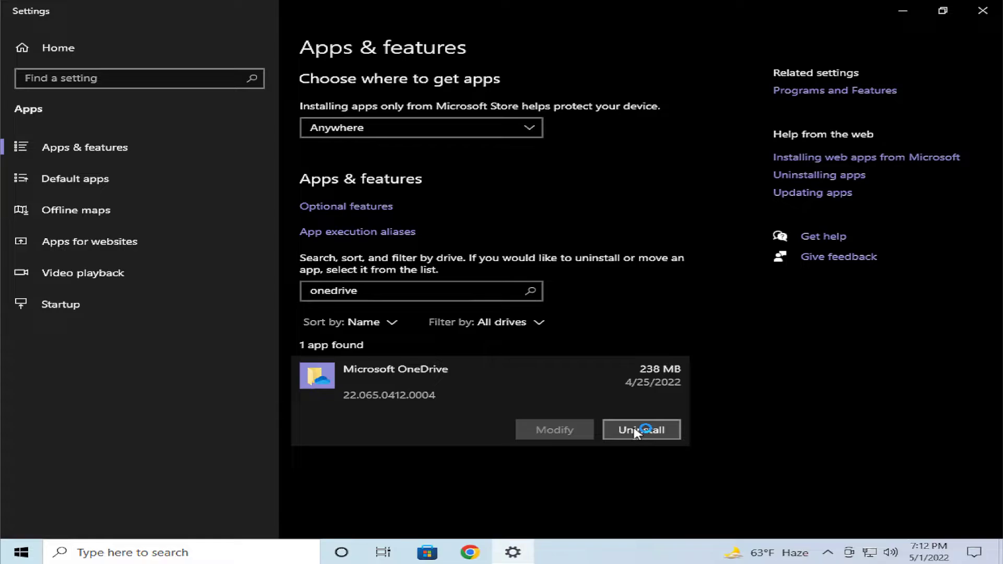
# - Uninstall Microsoft OneDrive, approving the confirmation and UAC prompts, then close Settings
pyautogui.click(642, 429)
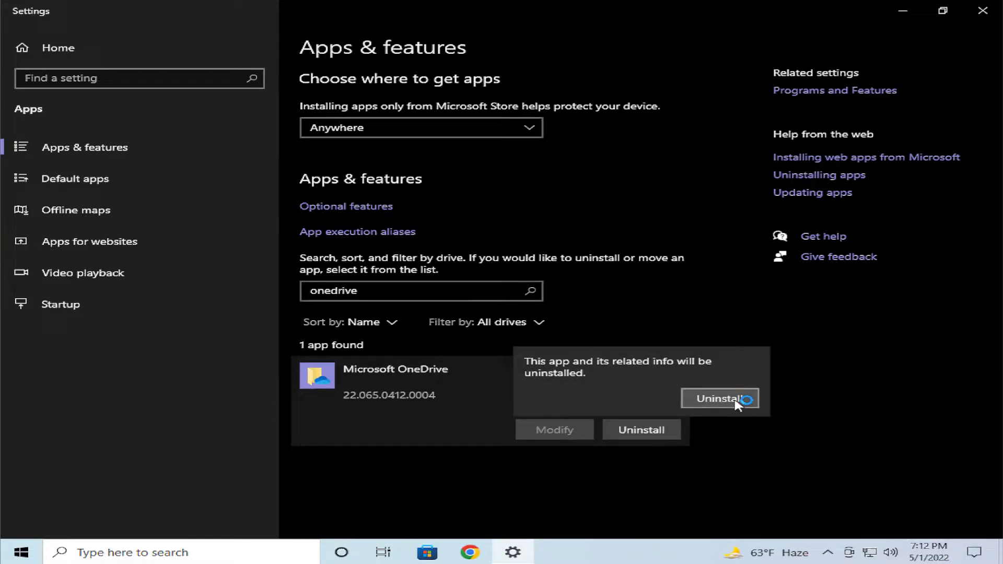
pyautogui.click(719, 399)
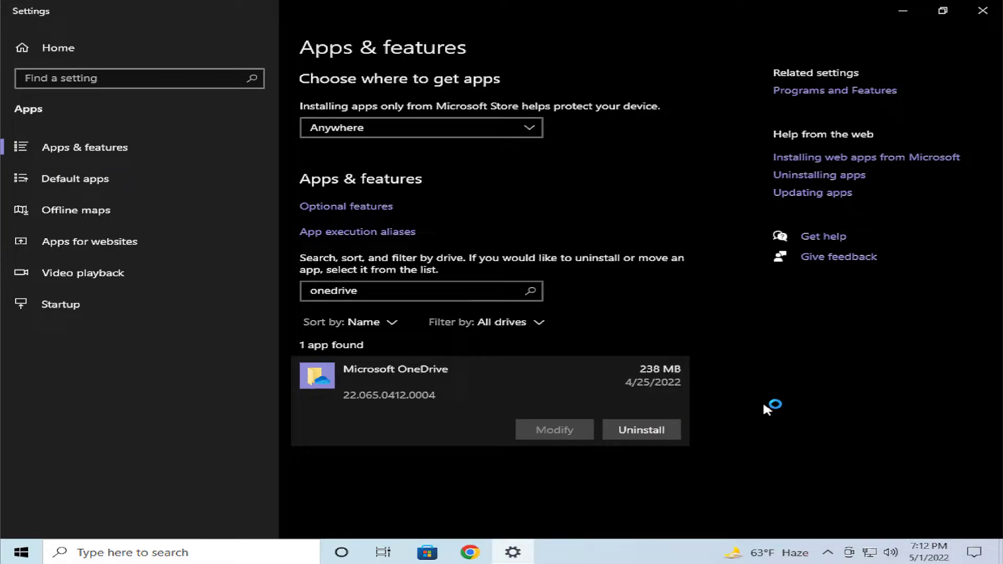
pyautogui.click(642, 430)
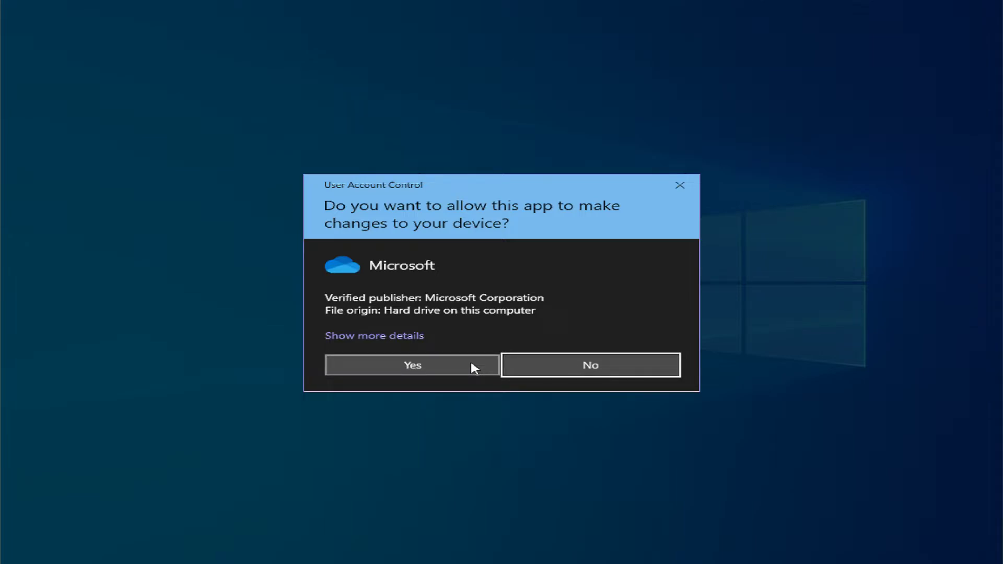
pyautogui.click(412, 365)
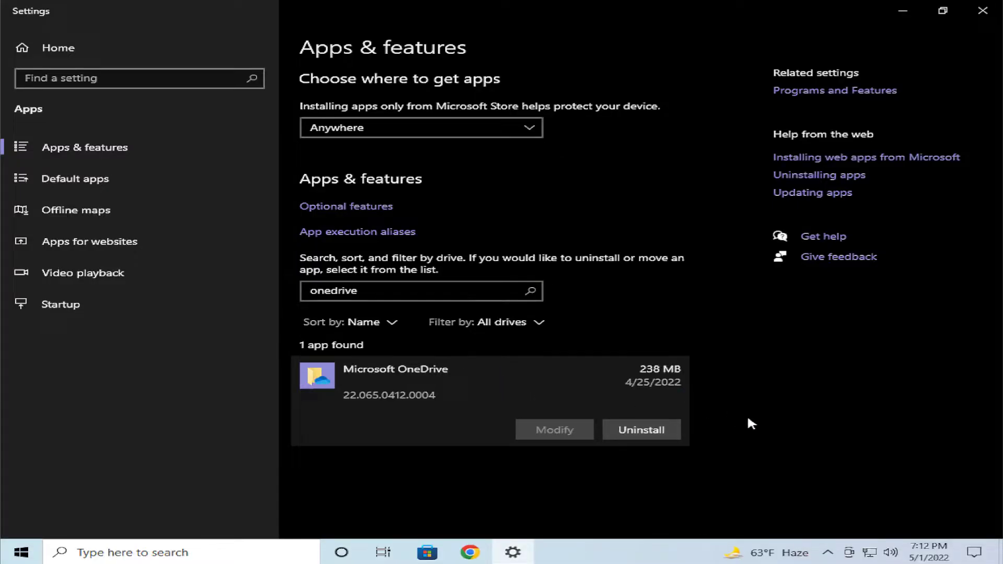
pyautogui.click(642, 430)
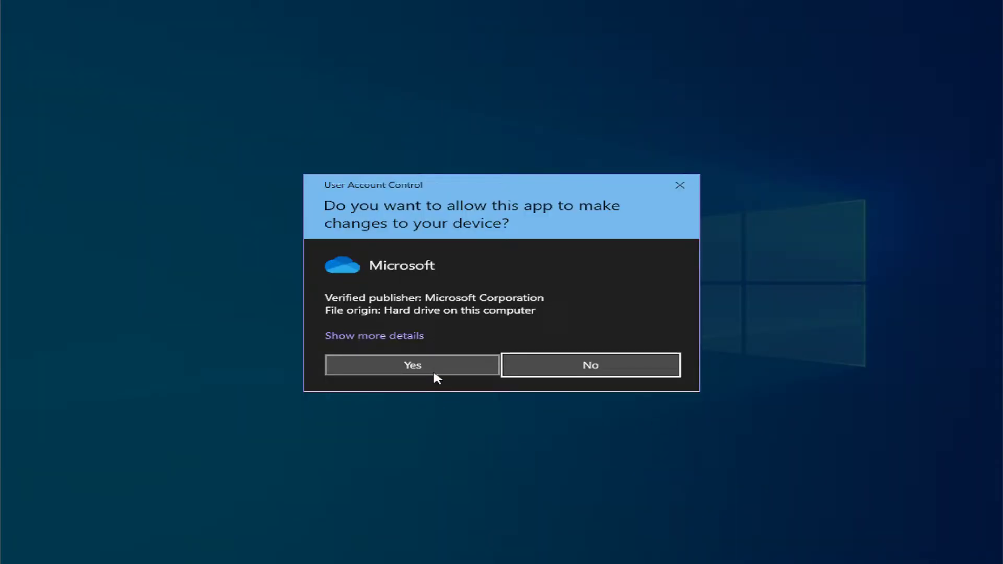
pyautogui.click(412, 365)
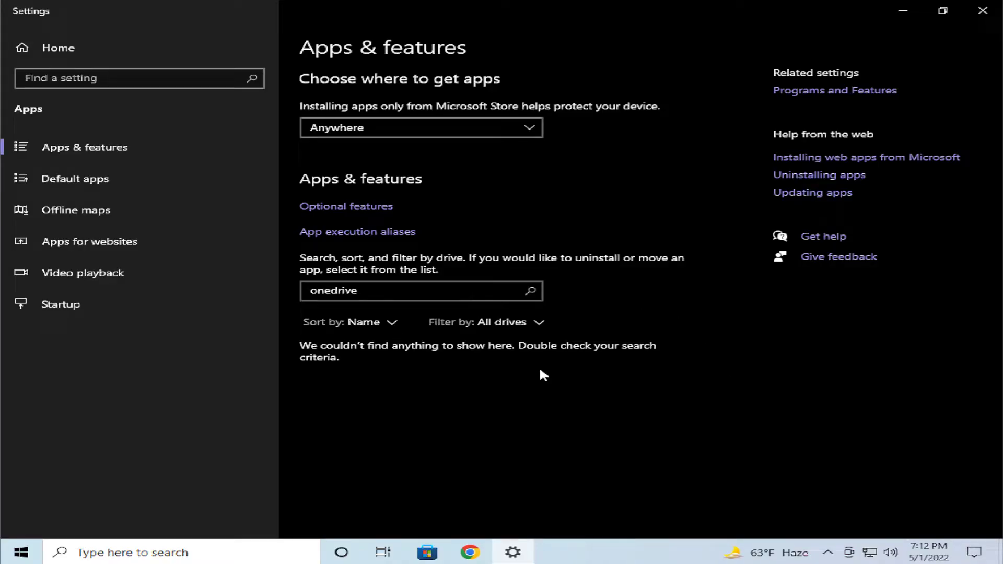
pyautogui.click(980, 11)
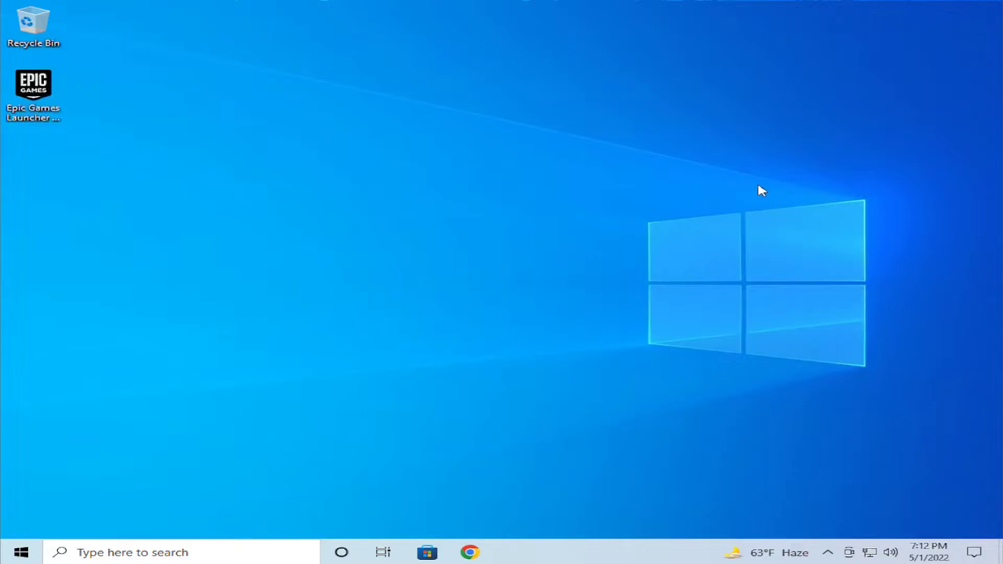
# - Restart the PC from the Start power menu and sign back in with the password
pyautogui.click(20, 551)
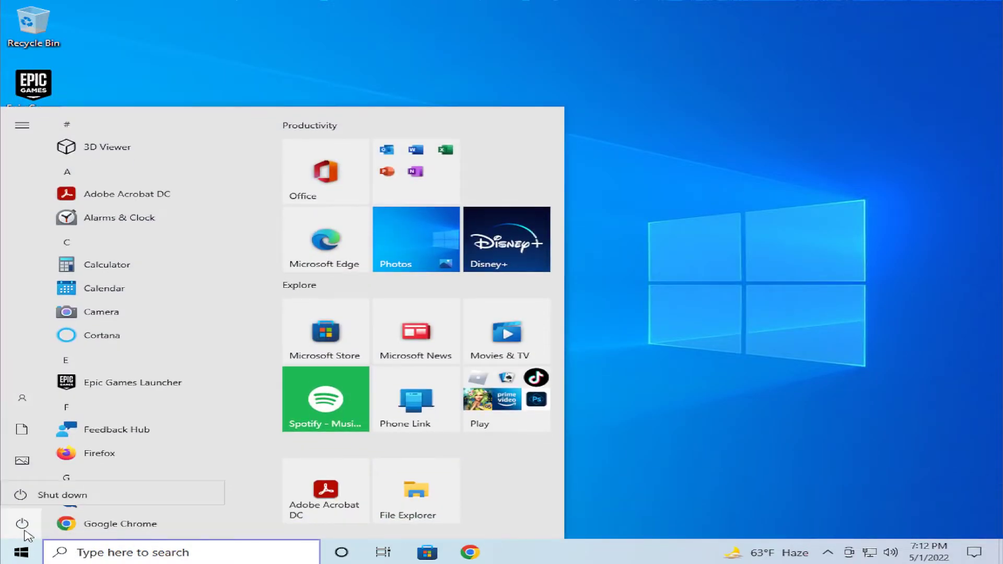
pyautogui.click(20, 521)
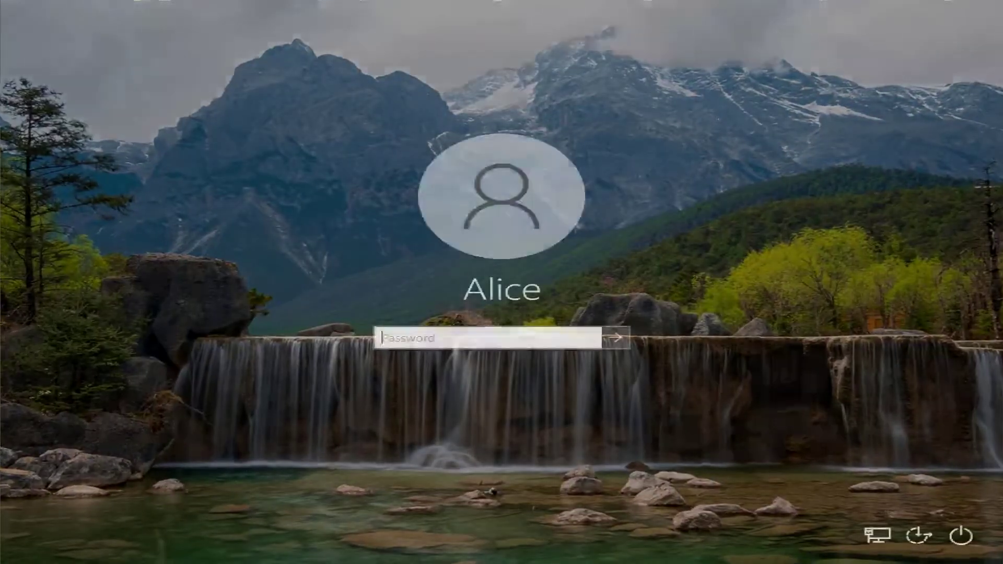
pyautogui.click(617, 352)
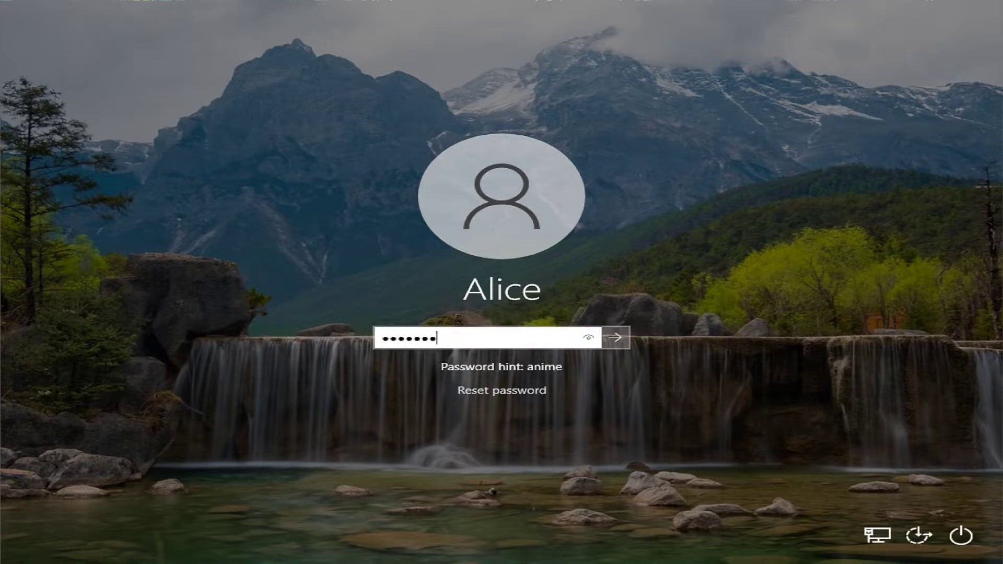
pyautogui.click(614, 338)
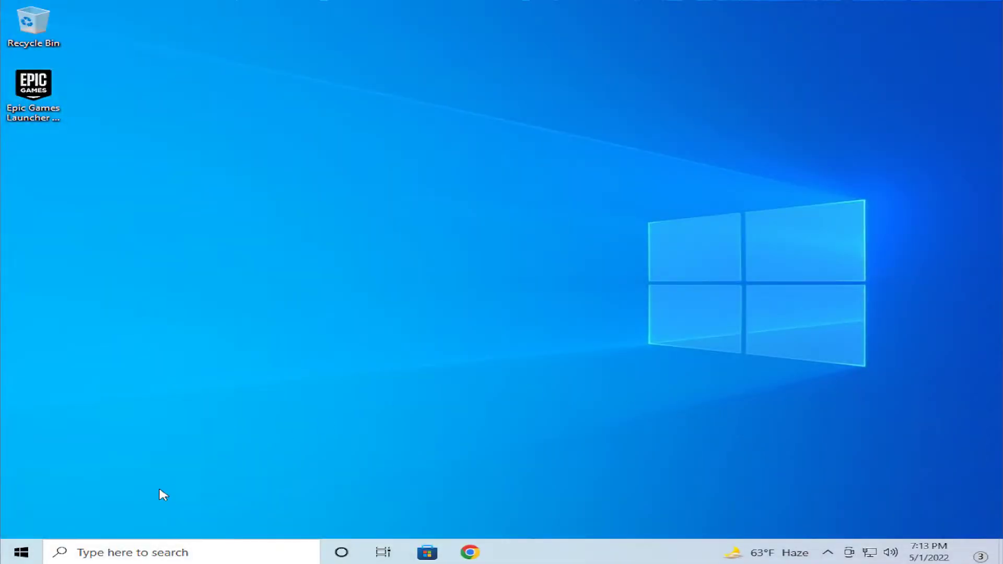
# - Launch Google Chrome from the Start app list and go to google.com
pyautogui.click(19, 550)
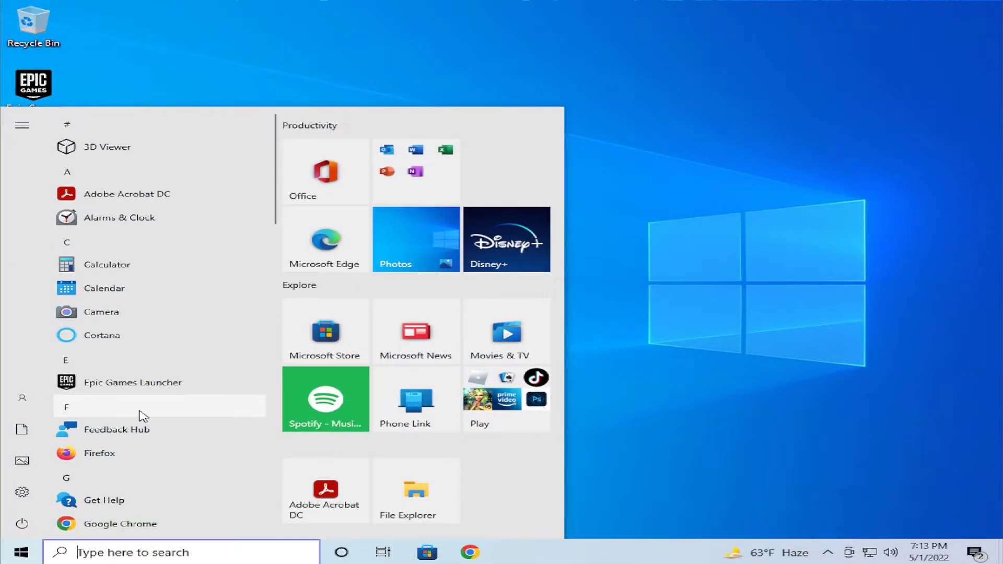
pyautogui.scroll(-3)
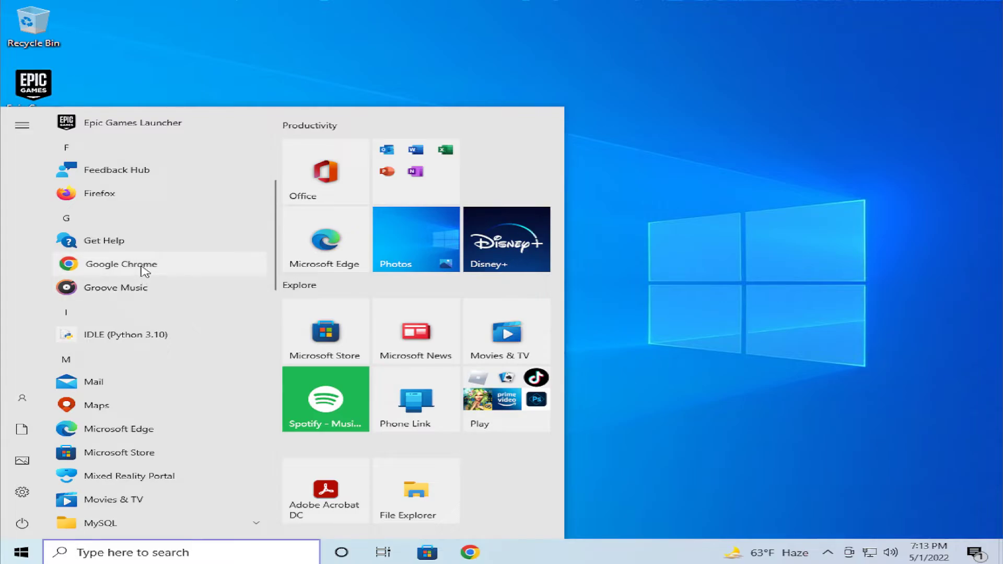
pyautogui.click(121, 264)
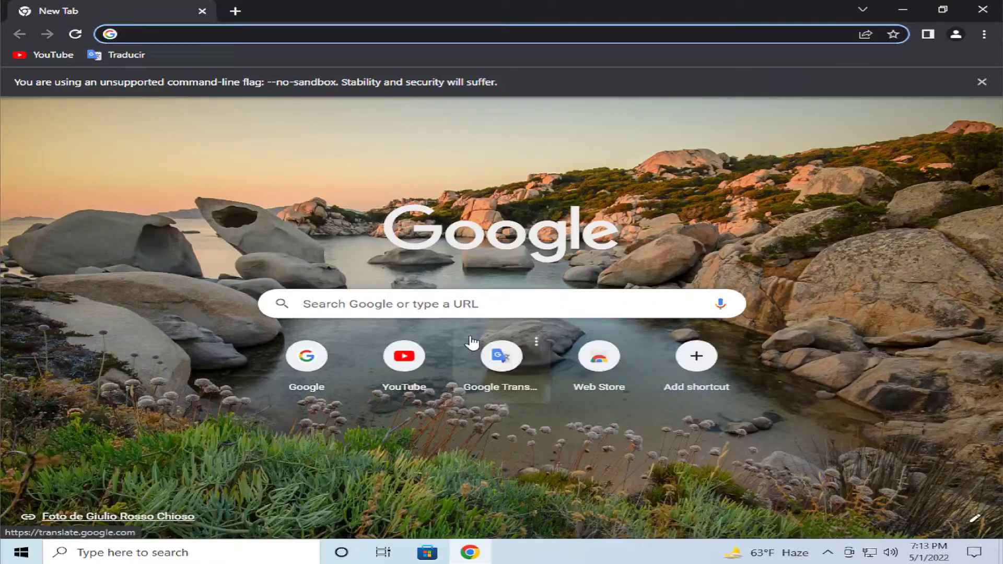
pyautogui.write('google.com')
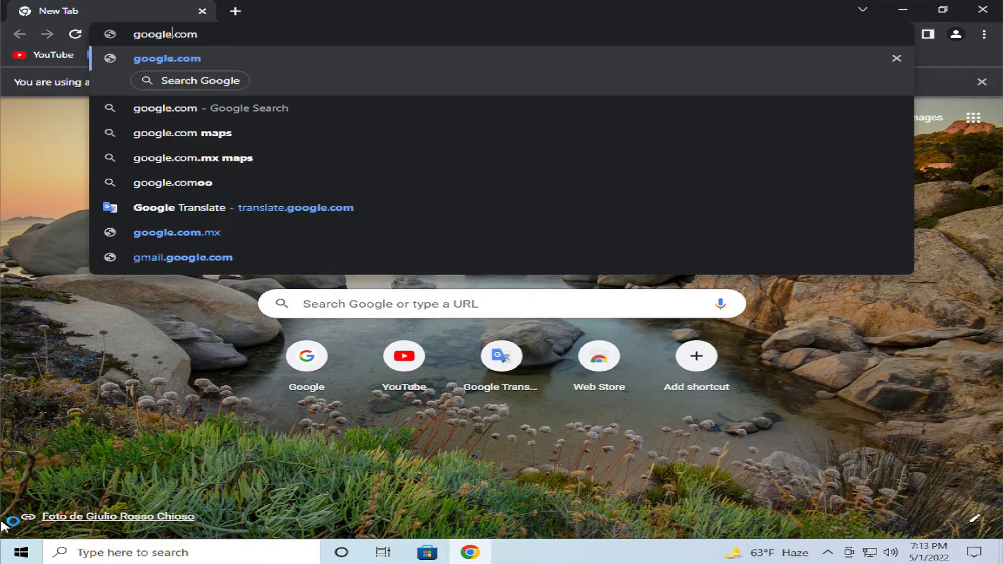
pyautogui.press('Enter')
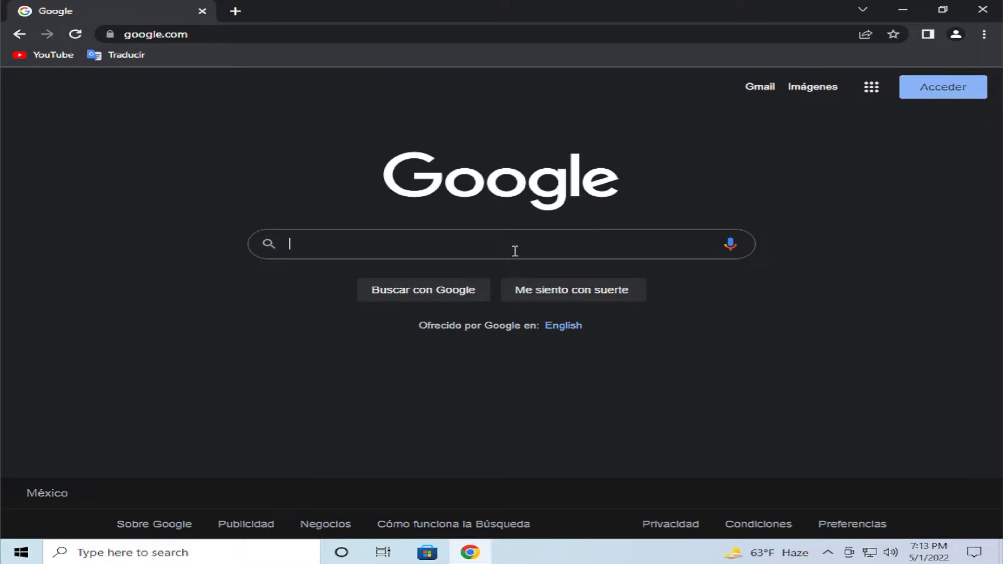
# - Search Google for 'microsoft one drive release' and open the OneDrive release notes article
pyautogui.write('microsft docs')
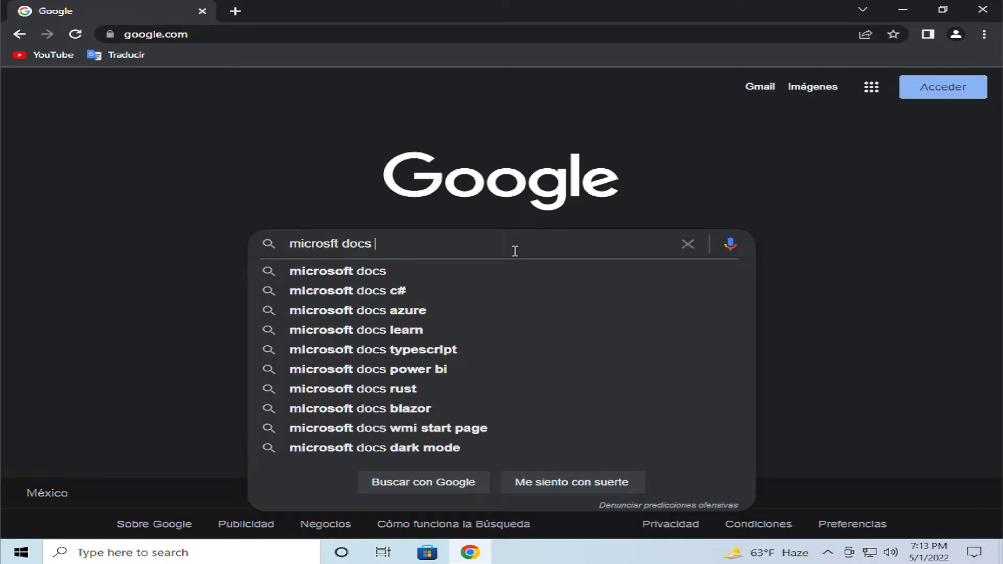
pyautogui.write('one driv')
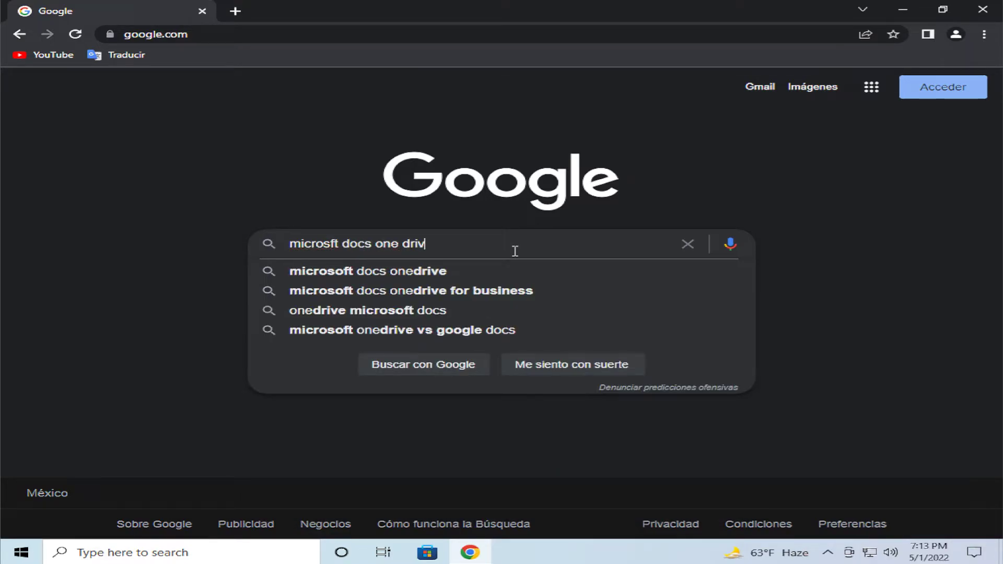
pyautogui.write('relea')
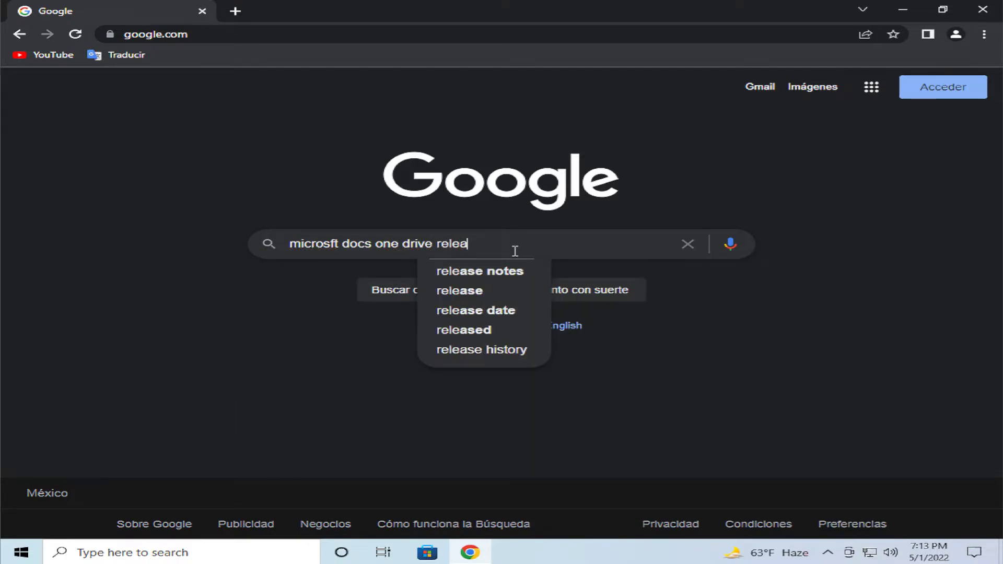
pyautogui.click(478, 270)
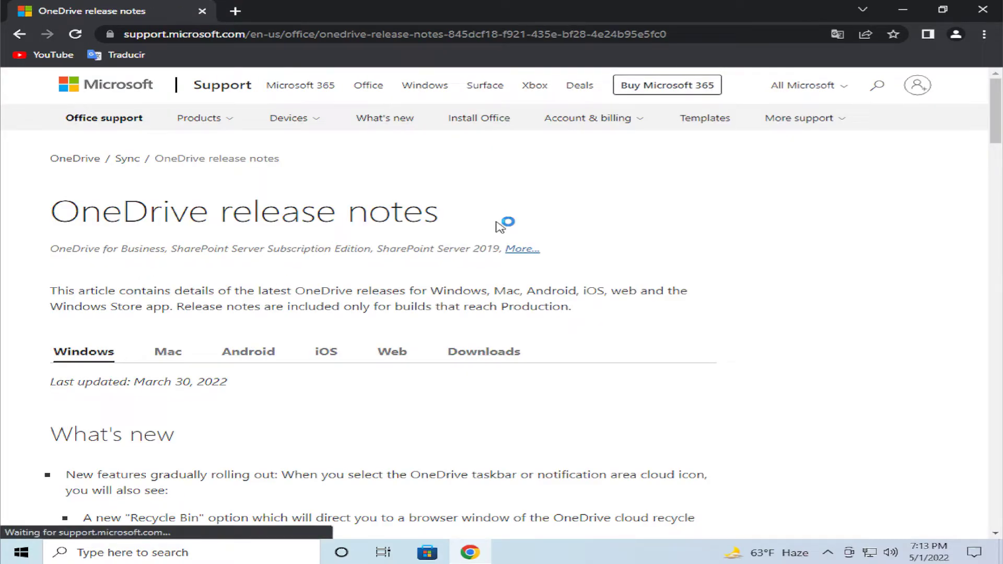
# - Download OneDriveSetup.exe for production build 22.045.0227.0004 and show it in its folder
pyautogui.scroll(-3)
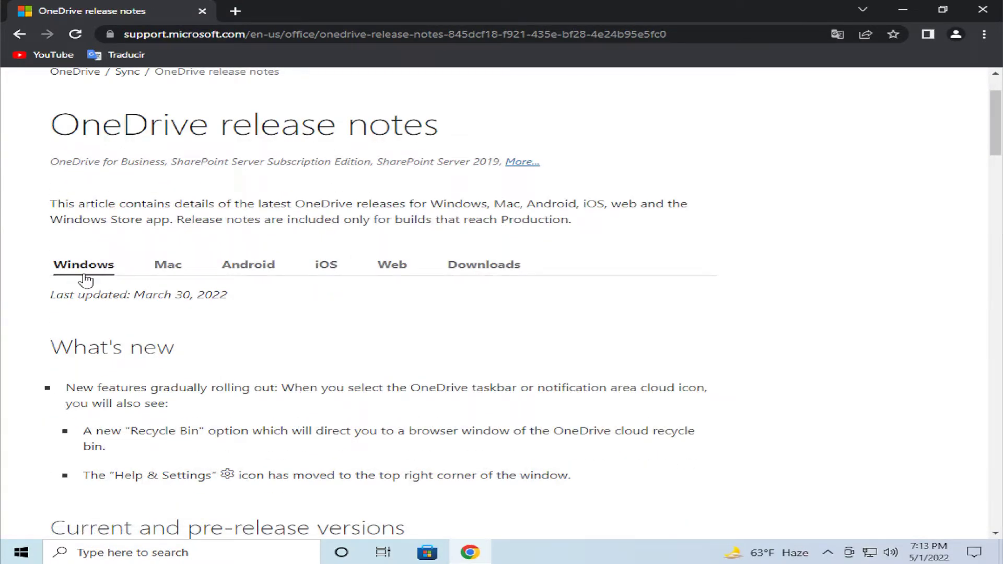
pyautogui.scroll(-3)
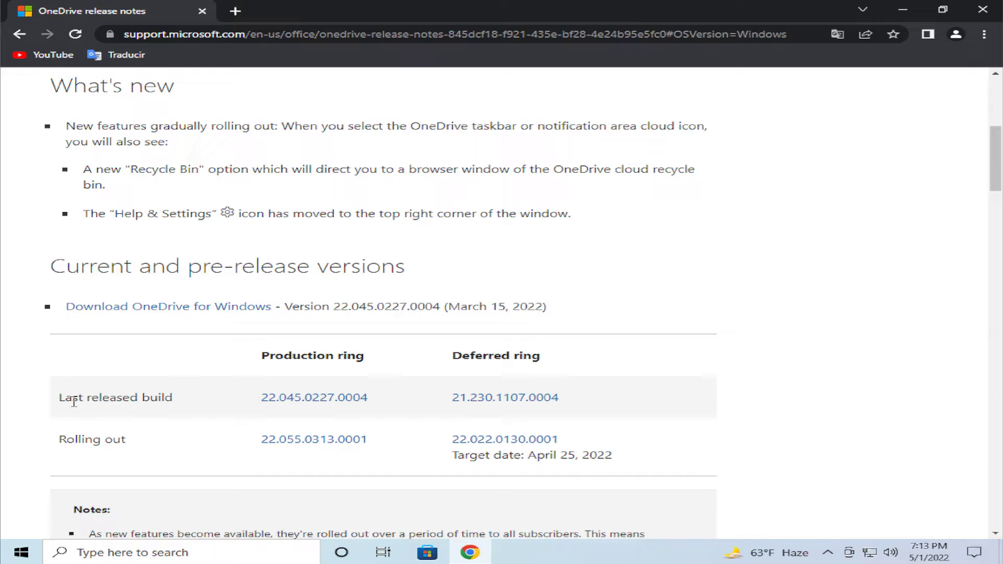
pyautogui.moveTo(319, 398)
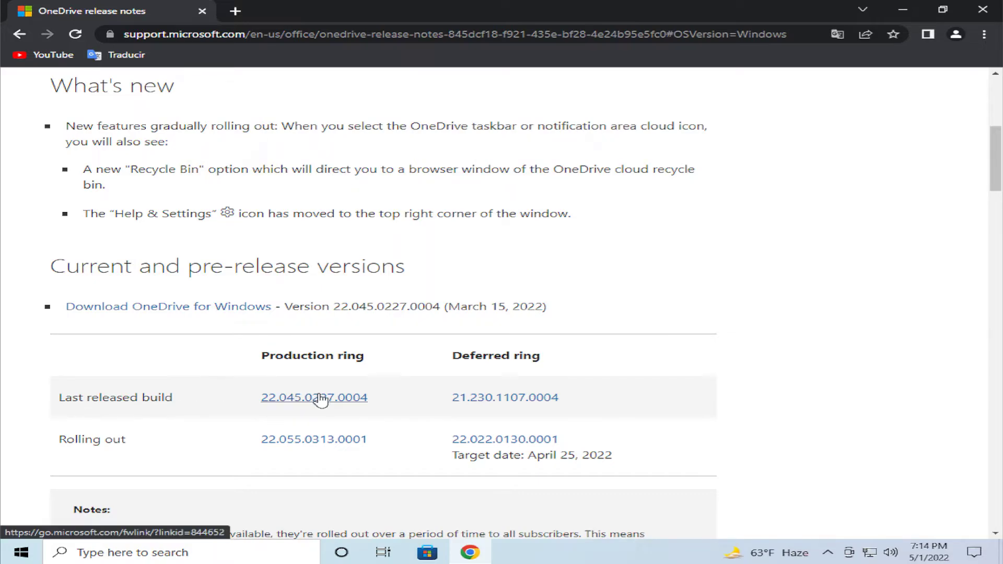
pyautogui.click(314, 397)
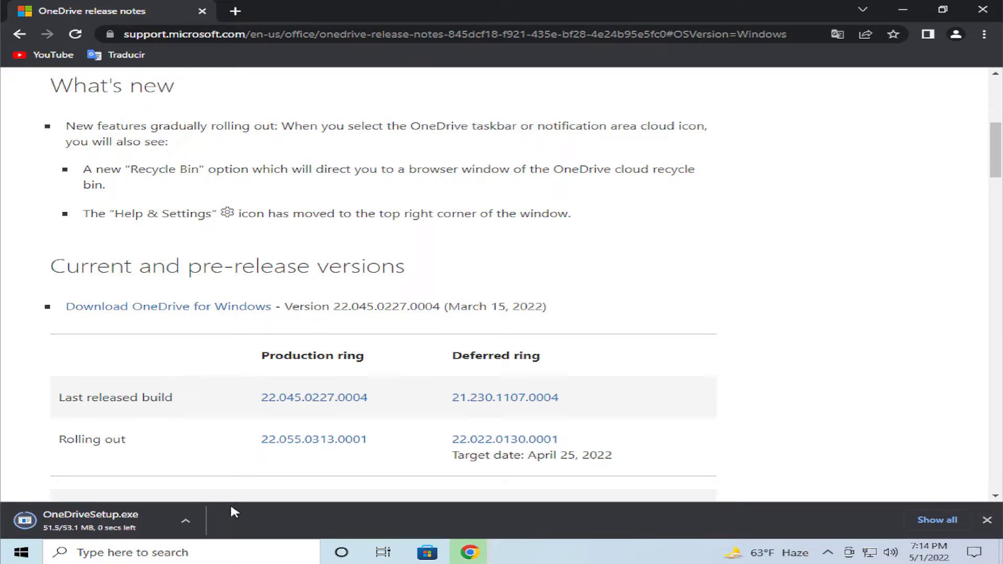
pyautogui.click(186, 521)
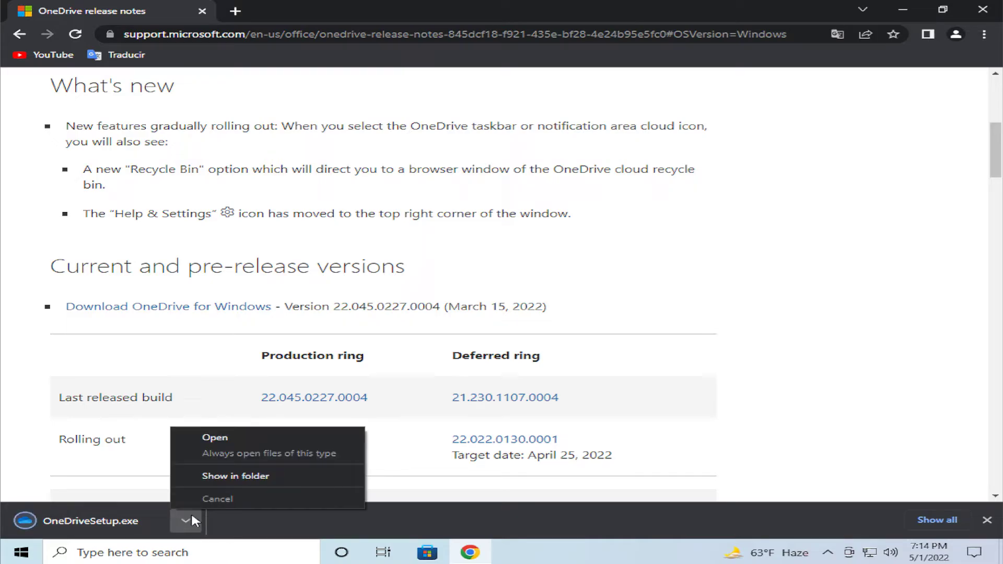
pyautogui.moveTo(234, 488)
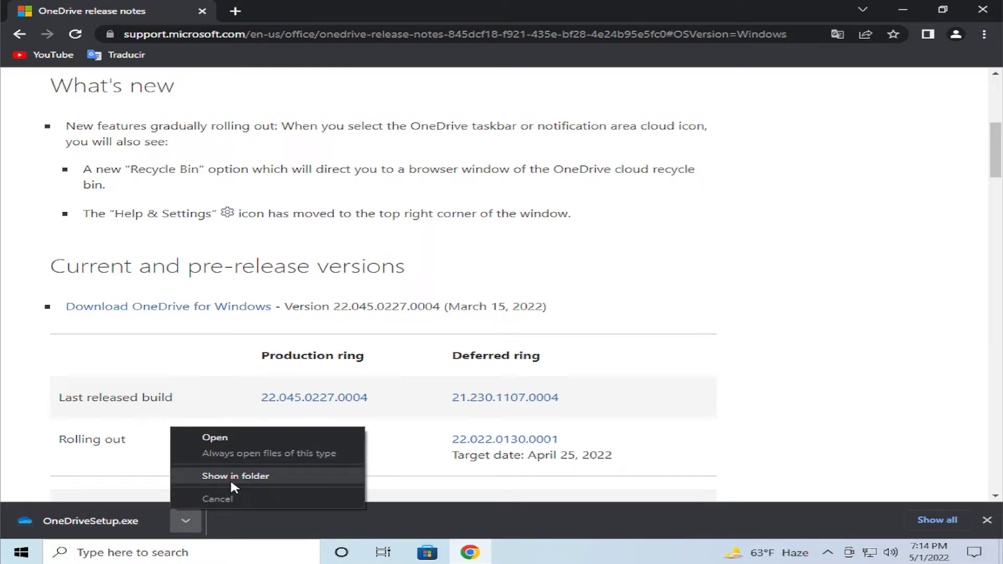
pyautogui.click(235, 476)
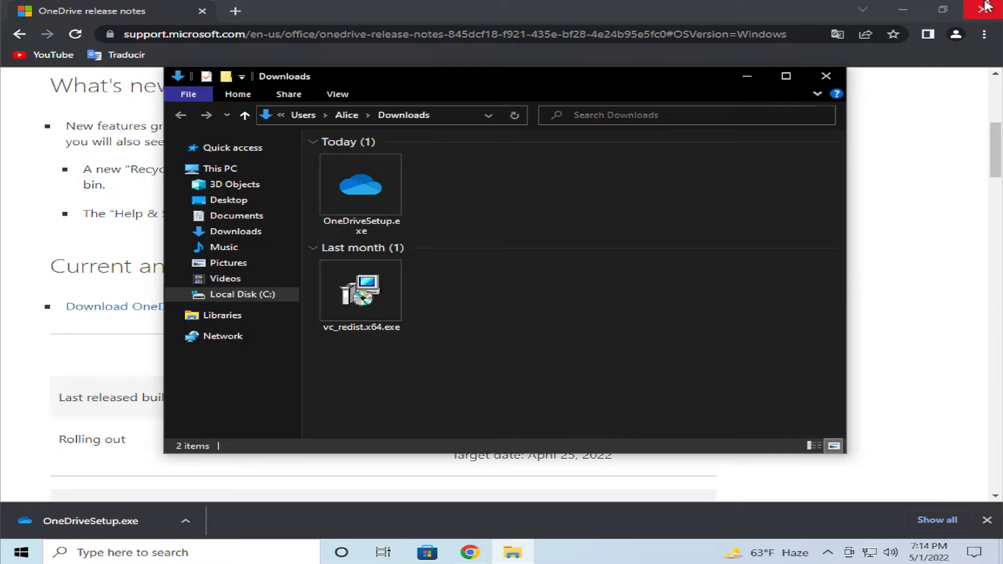
pyautogui.moveTo(980, 11)
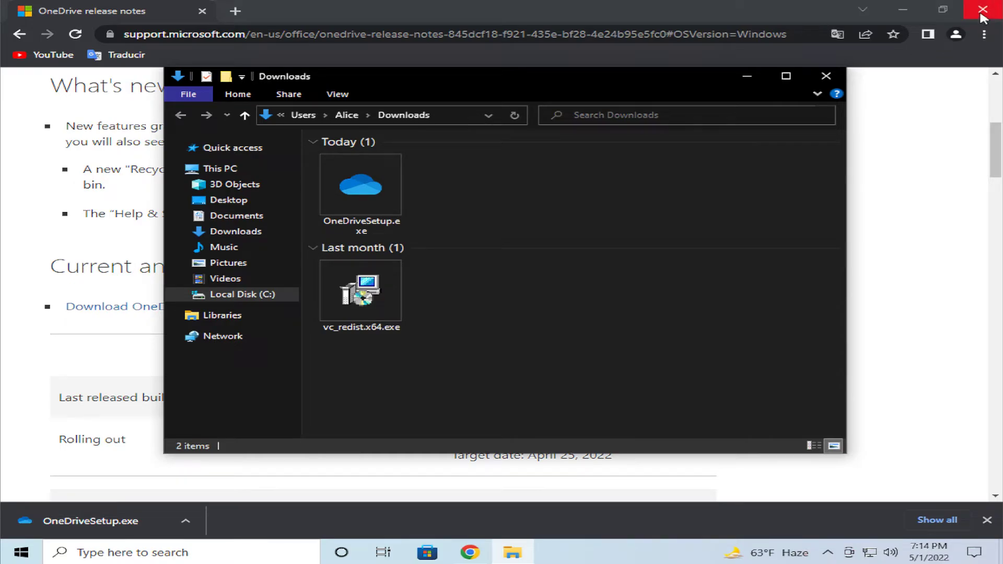
# - Close Chrome and run OneDriveSetup.exe as administrator, approving the UAC prompt
pyautogui.click(980, 9)
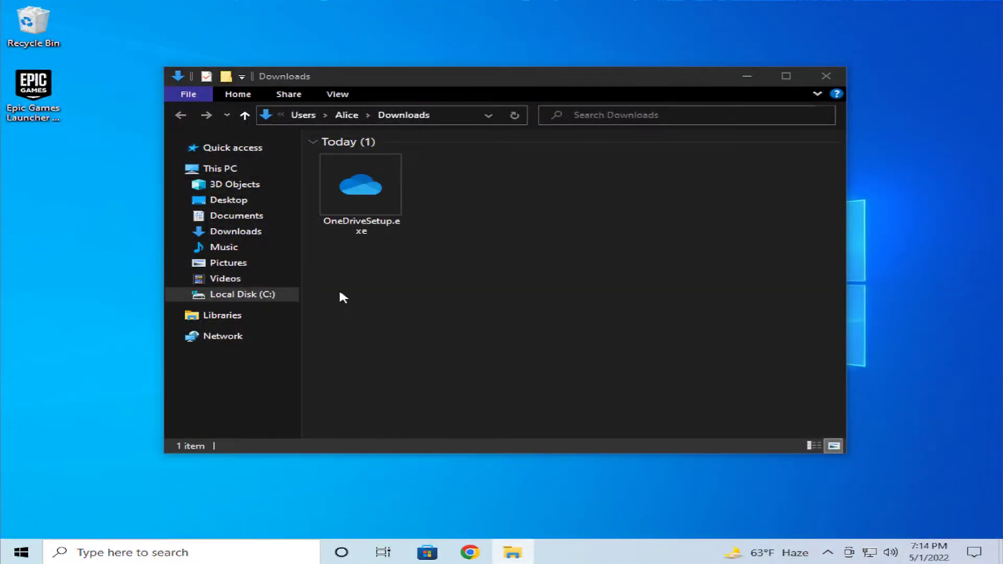
pyautogui.moveTo(447, 230)
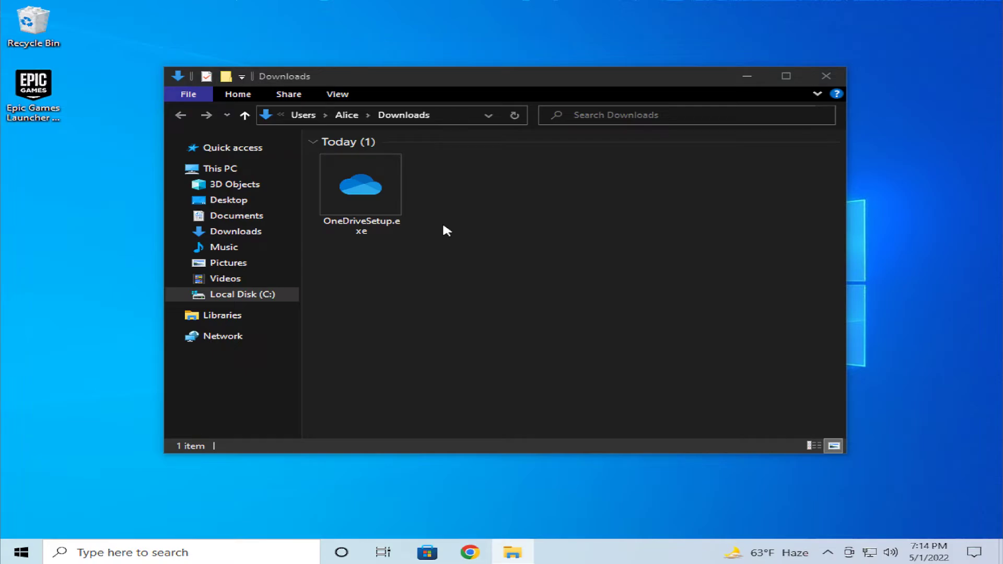
pyautogui.rightClick(360, 184)
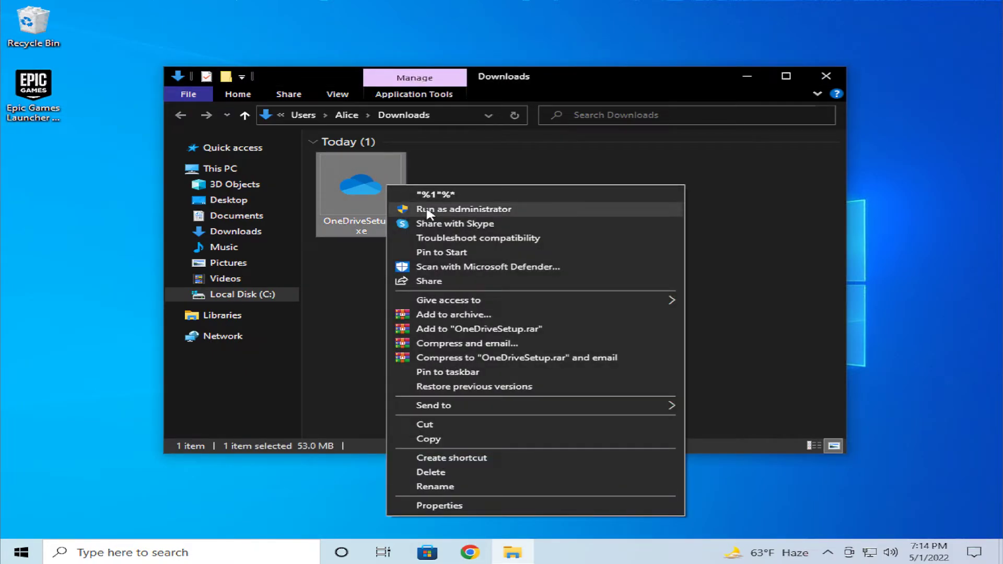
pyautogui.click(463, 209)
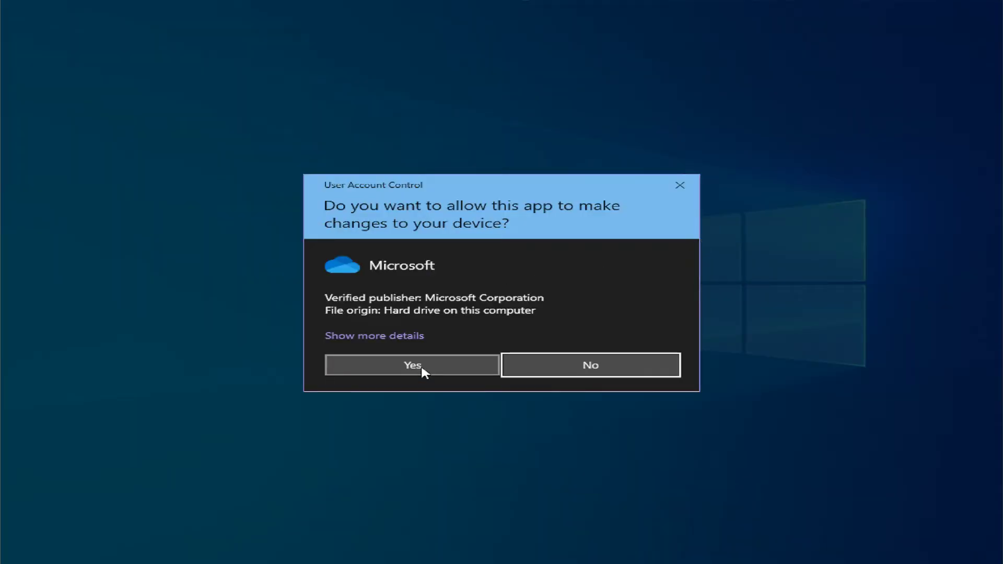
pyautogui.click(411, 365)
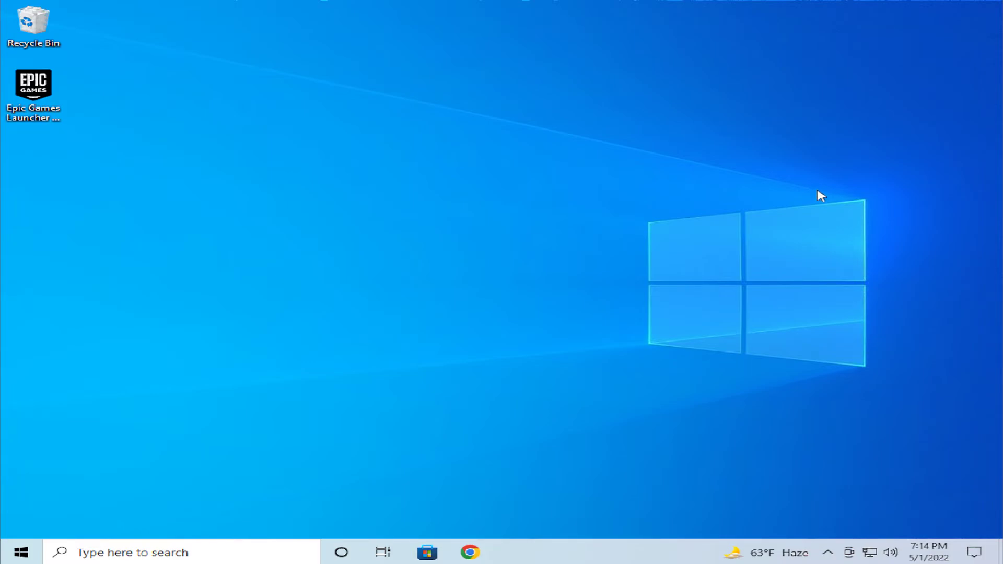
pyautogui.moveTo(825, 491)
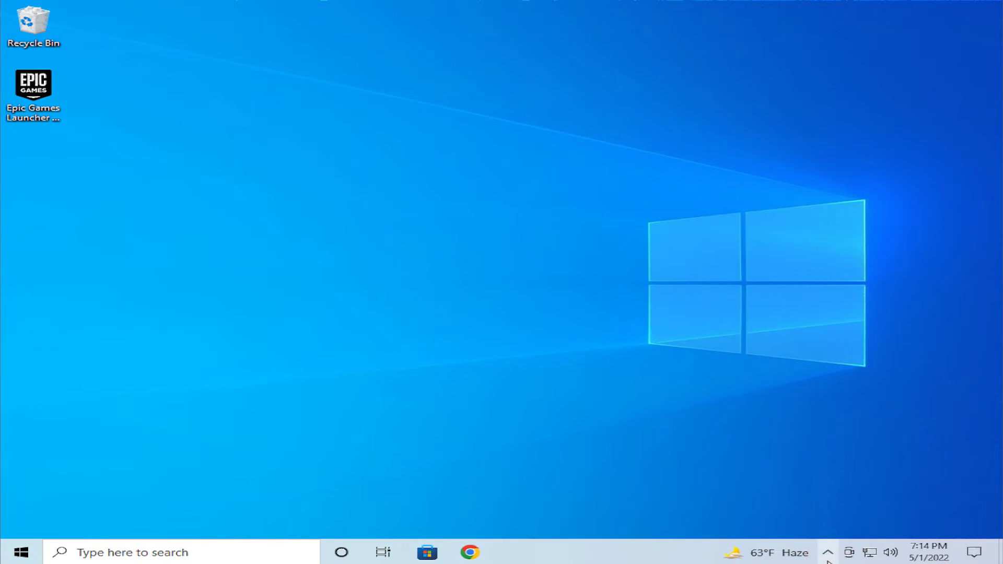
pyautogui.moveTo(826, 552)
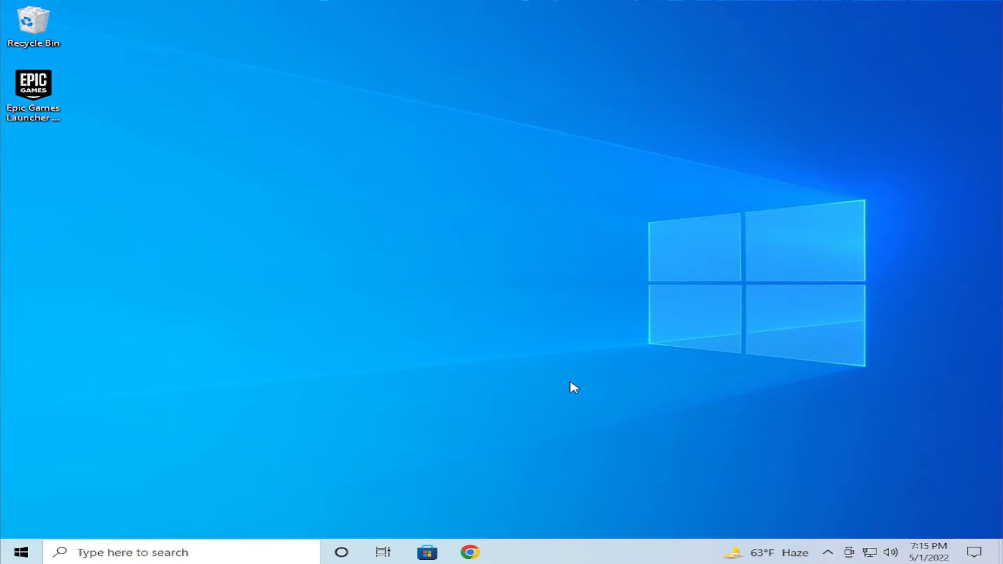
# - Search the Start menu for 'onedrive' to confirm the OneDrive app is installed
pyautogui.click(19, 551)
pyautogui.write('one')
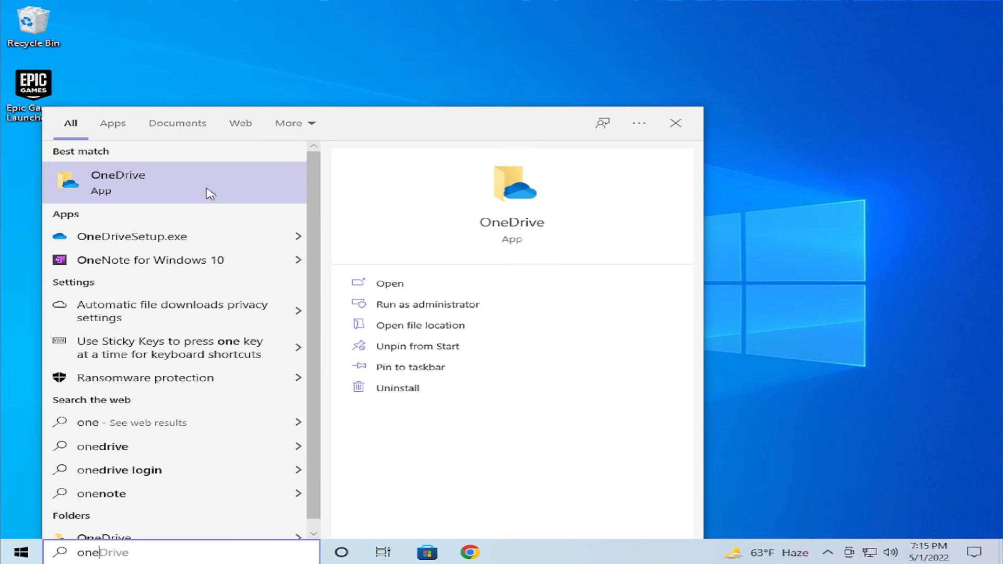
# - Launch OneDrive from the Best match result to reach its sign-in window
pyautogui.click(118, 183)
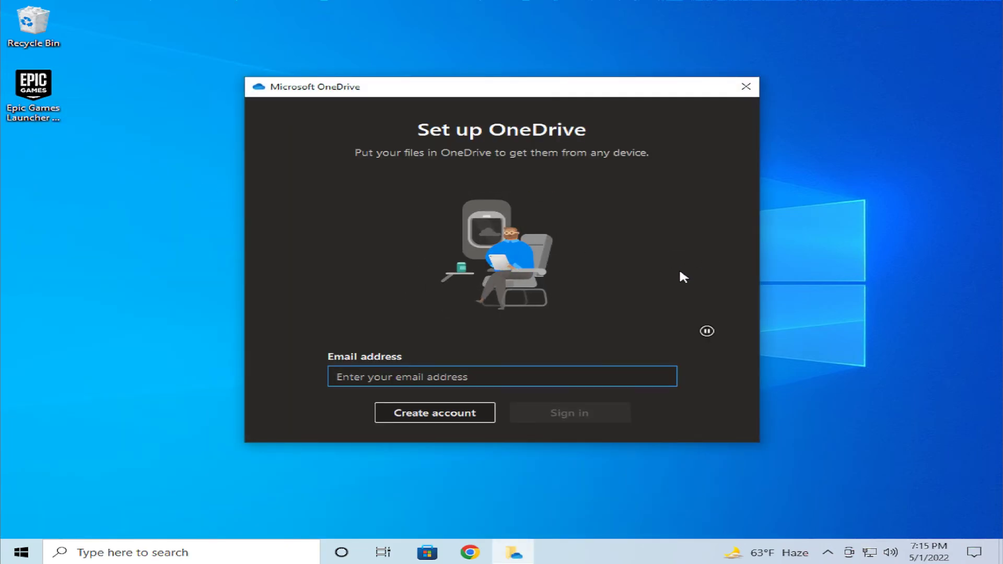
pyautogui.moveTo(640, 310)
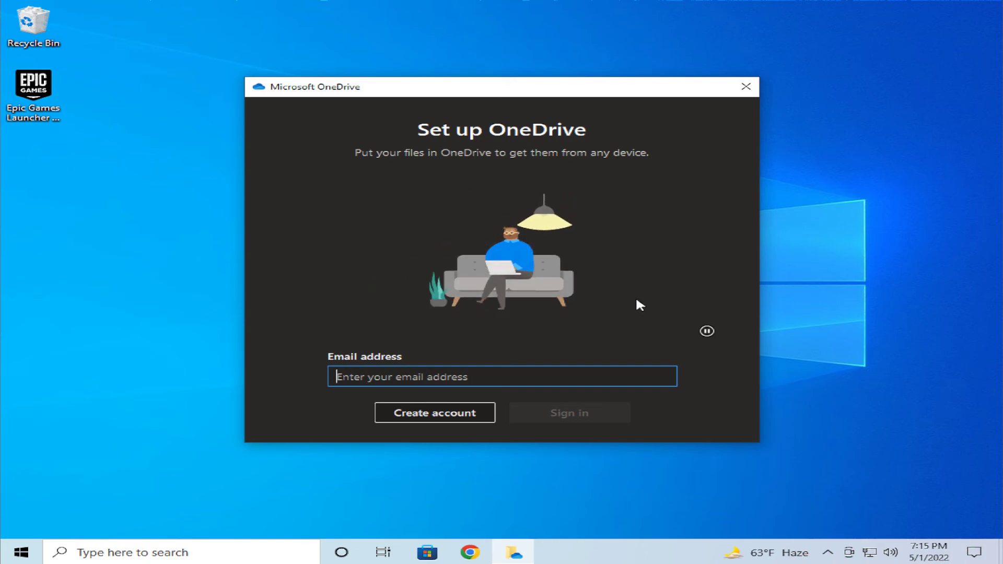
pyautogui.moveTo(836, 311)
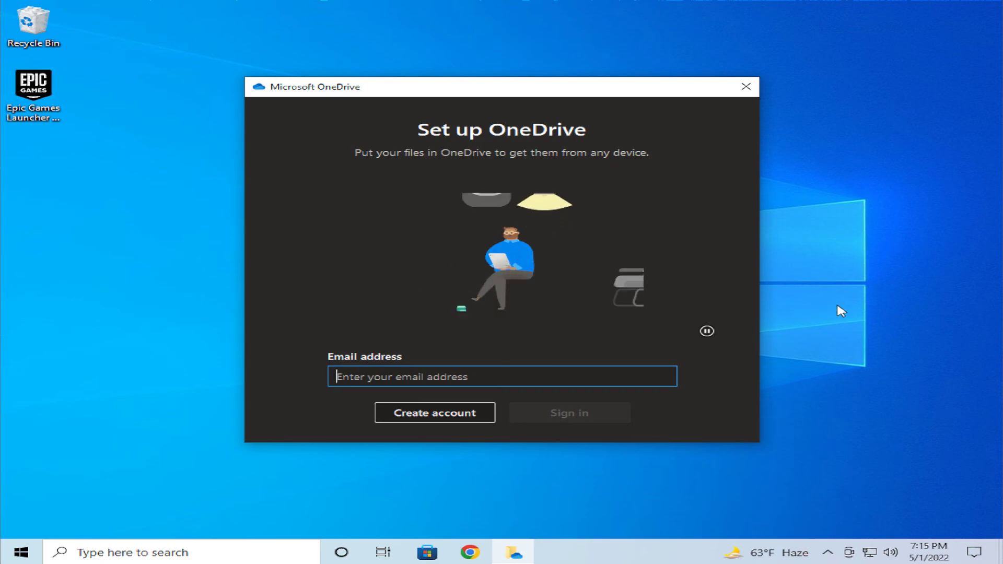